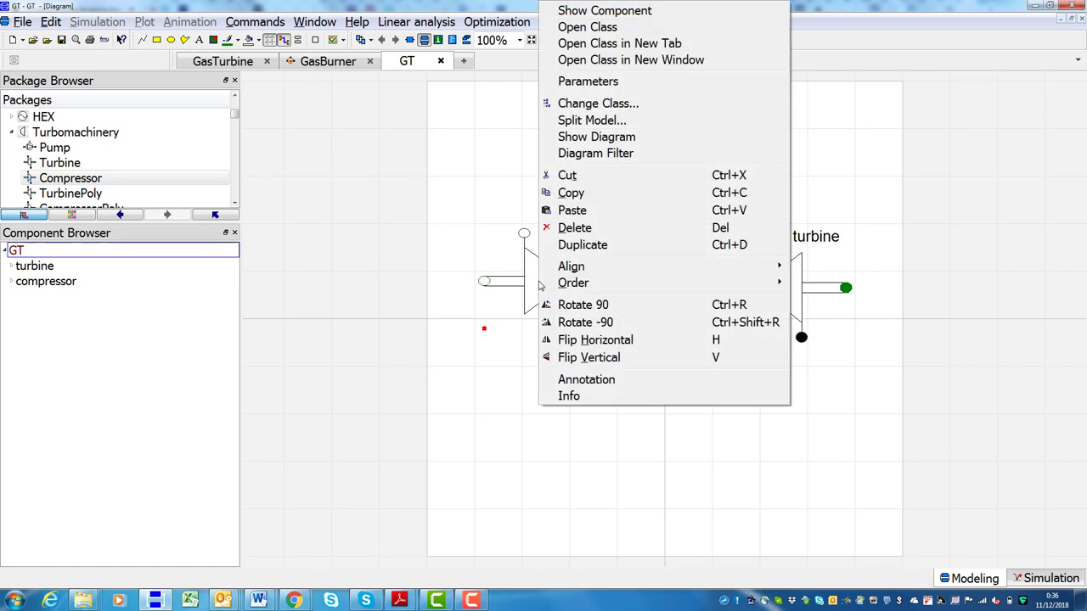
Draw the shaft connection from the compressor flange to the turbine flange
left_click(608, 288)
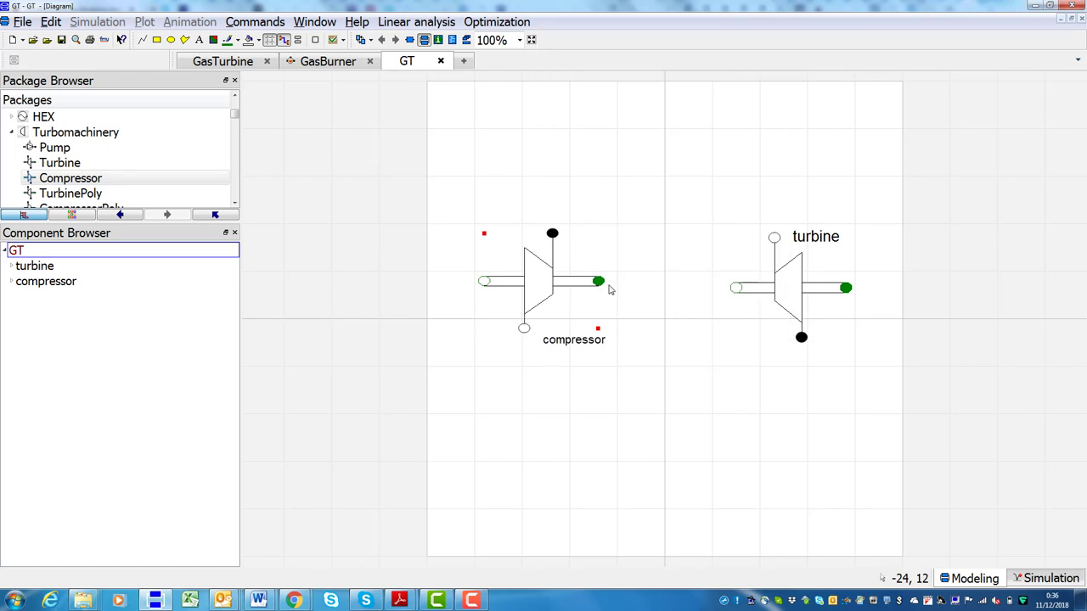
left_click_drag(597, 282, 737, 287)
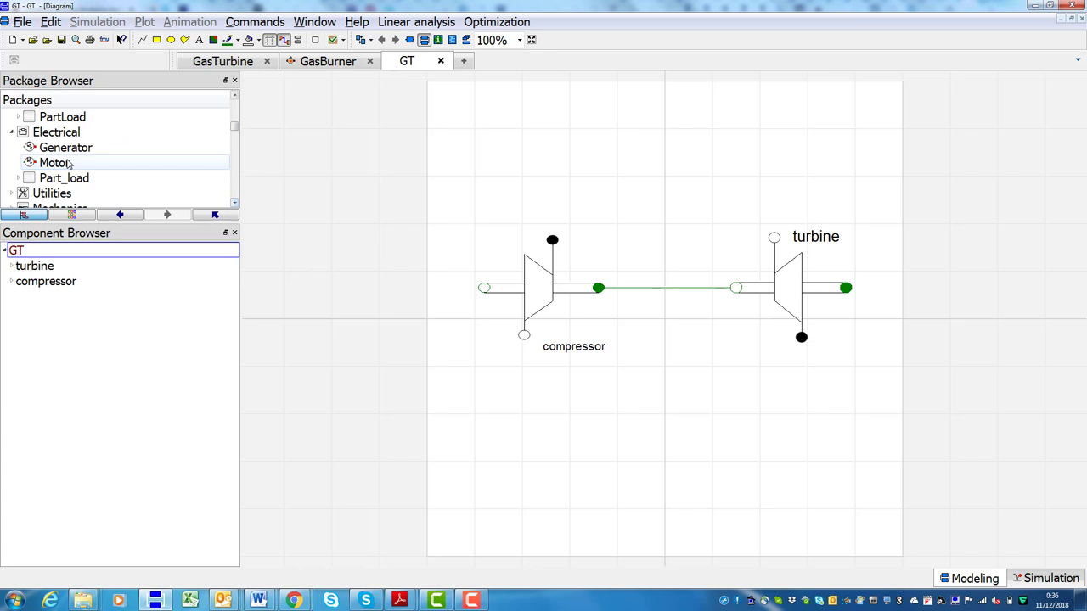
Place a generator on the turbine shaft and wire the gas burner between compressor and turbine
left_click_drag(65, 146, 967, 341)
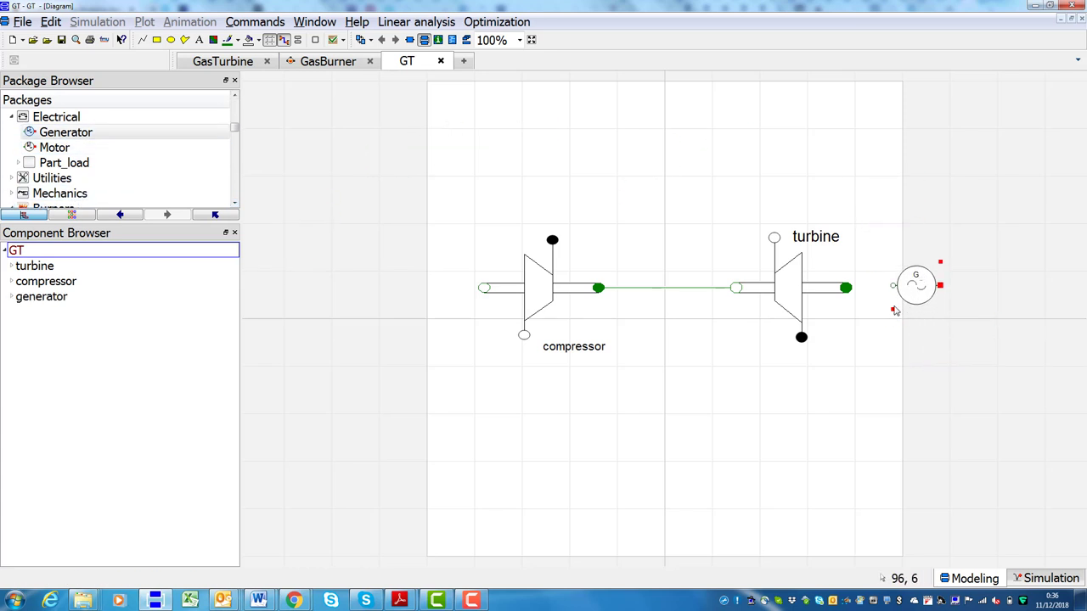
left_click_drag(915, 285, 900, 296)
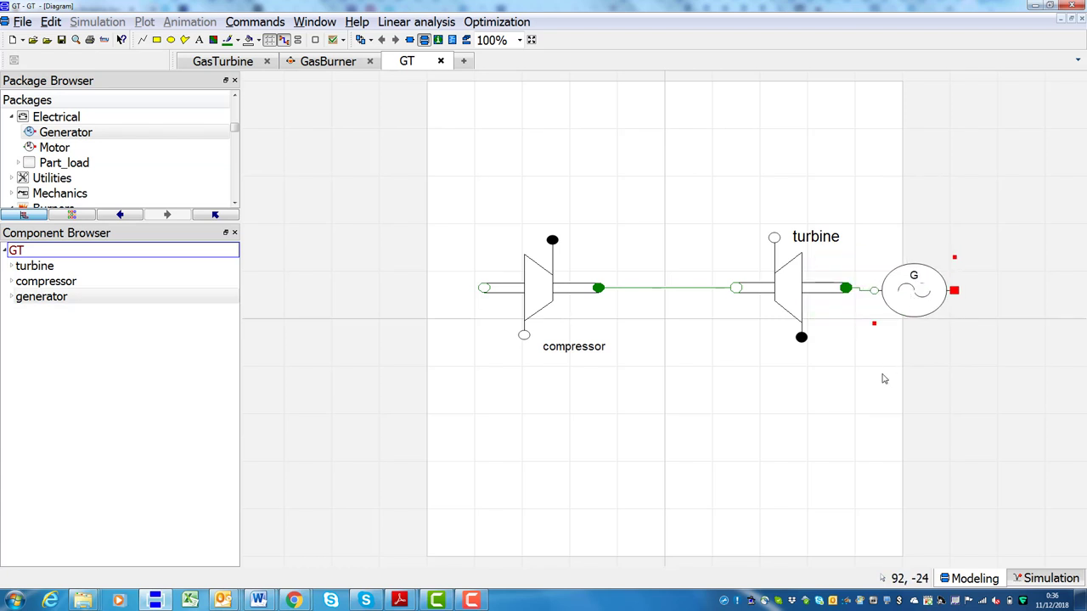
mouse_move(343, 309)
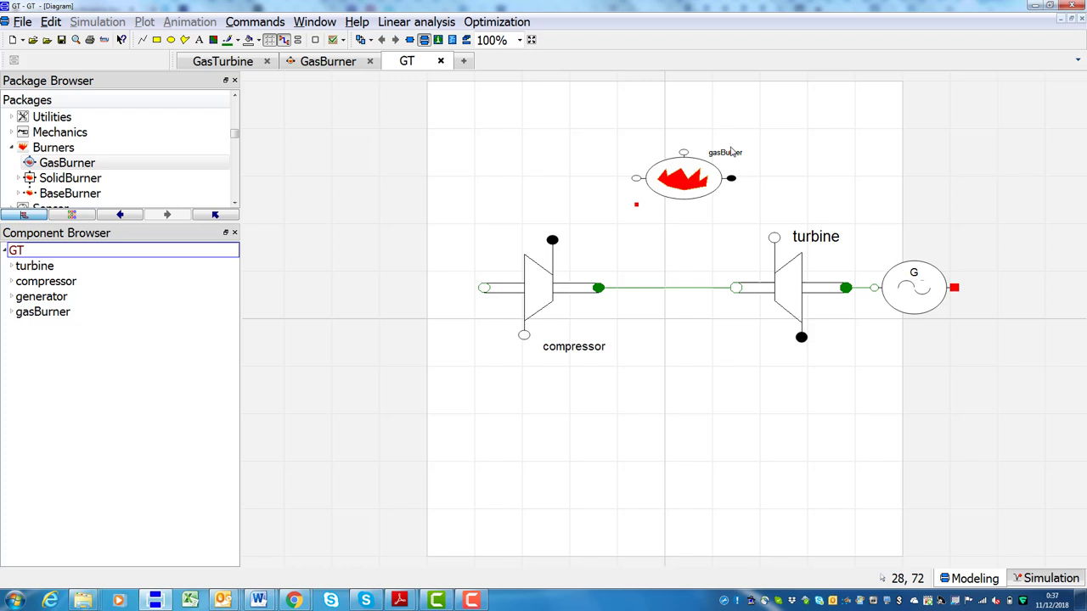
left_click_drag(682, 178, 664, 189)
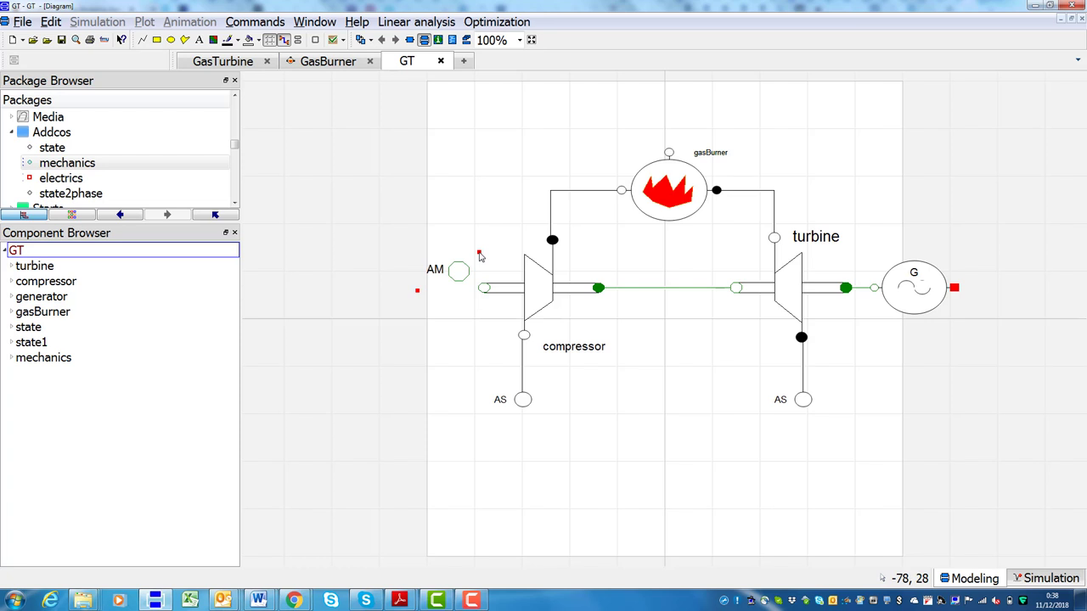
Add a boundary state above the gas burner and pick the electrics component for the generator
left_click_drag(458, 270, 448, 285)
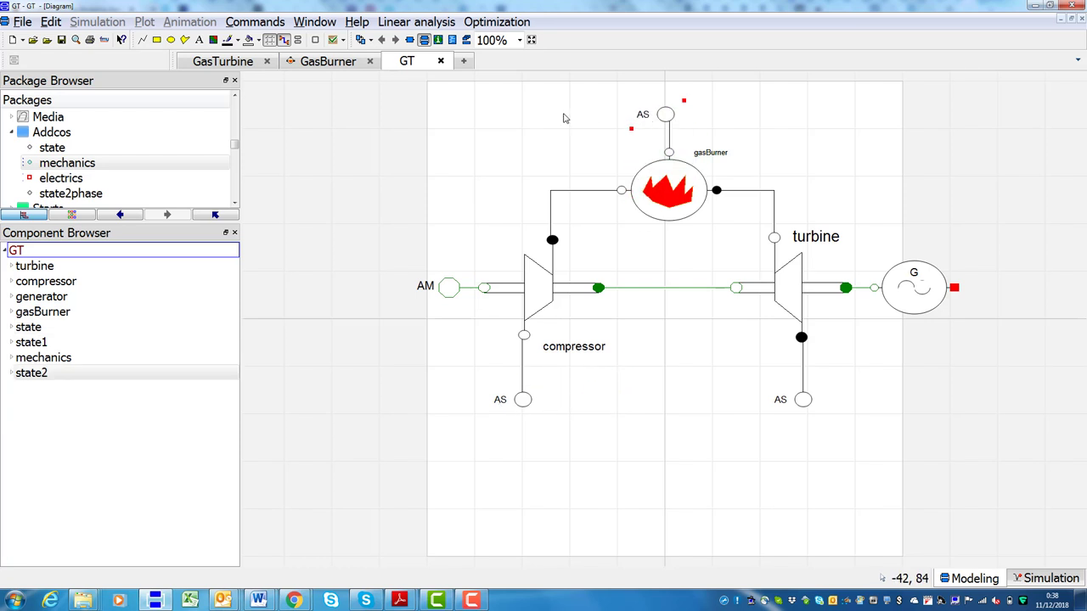
left_click(61, 178)
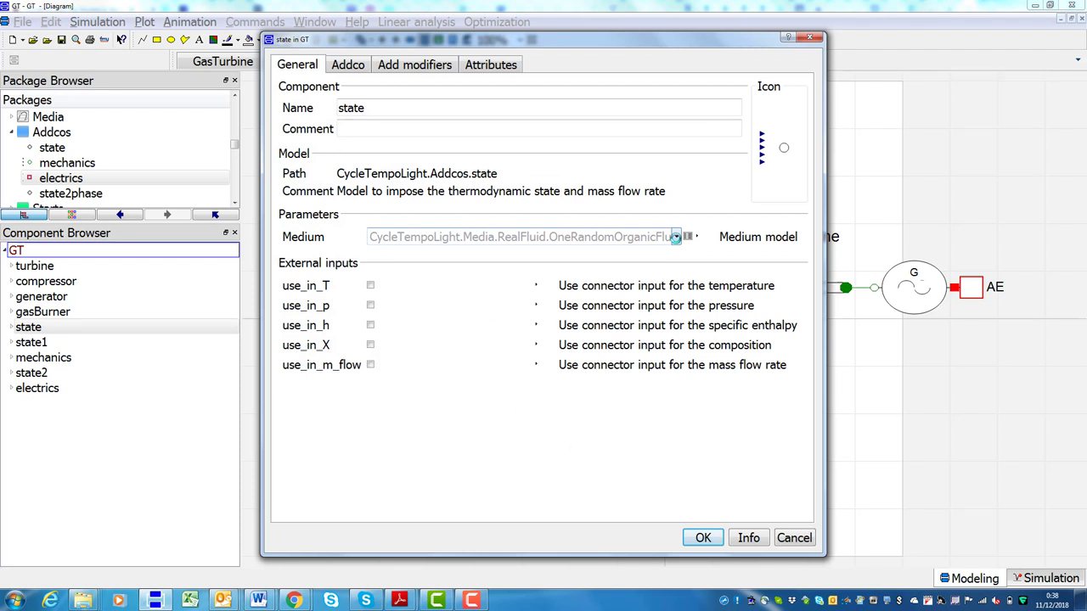
Choose 'Air: Detailed dry air model as ideal gas' as medium for state and state1
left_click(676, 236)
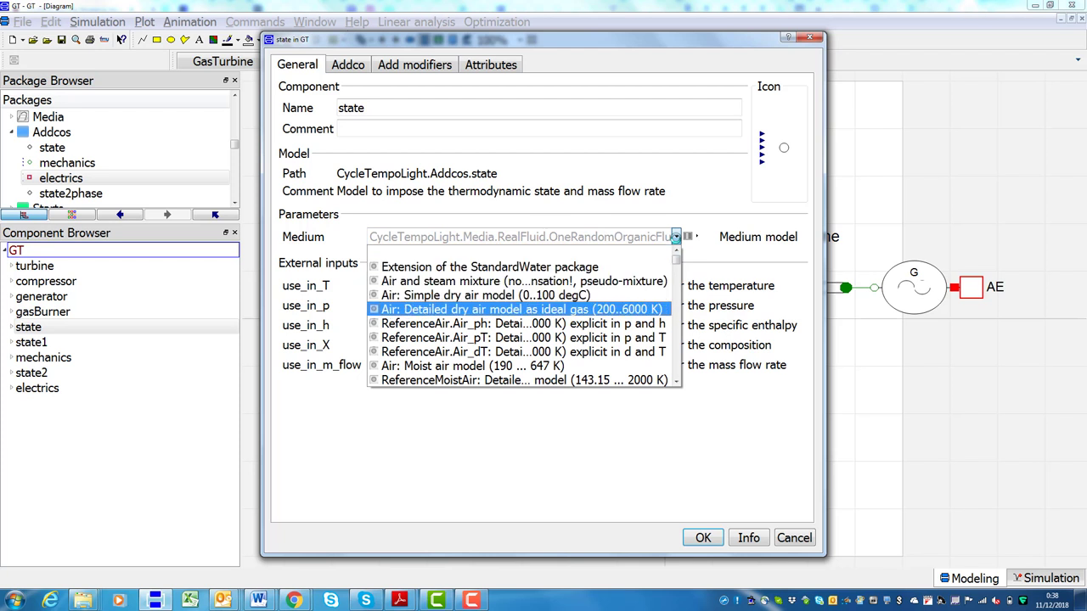
left_click(519, 309)
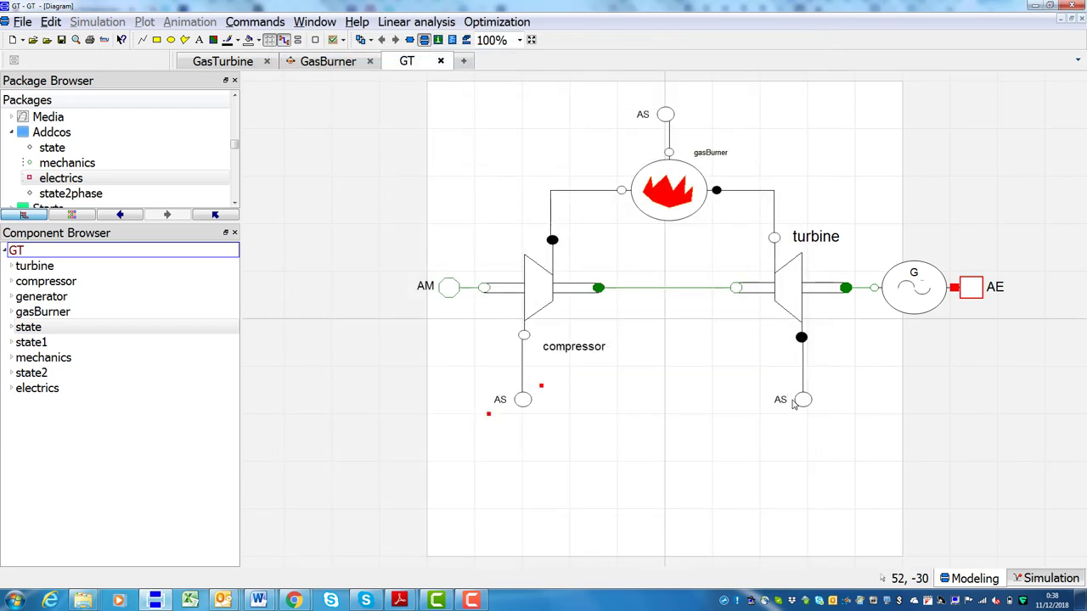
mouse_move(798, 401)
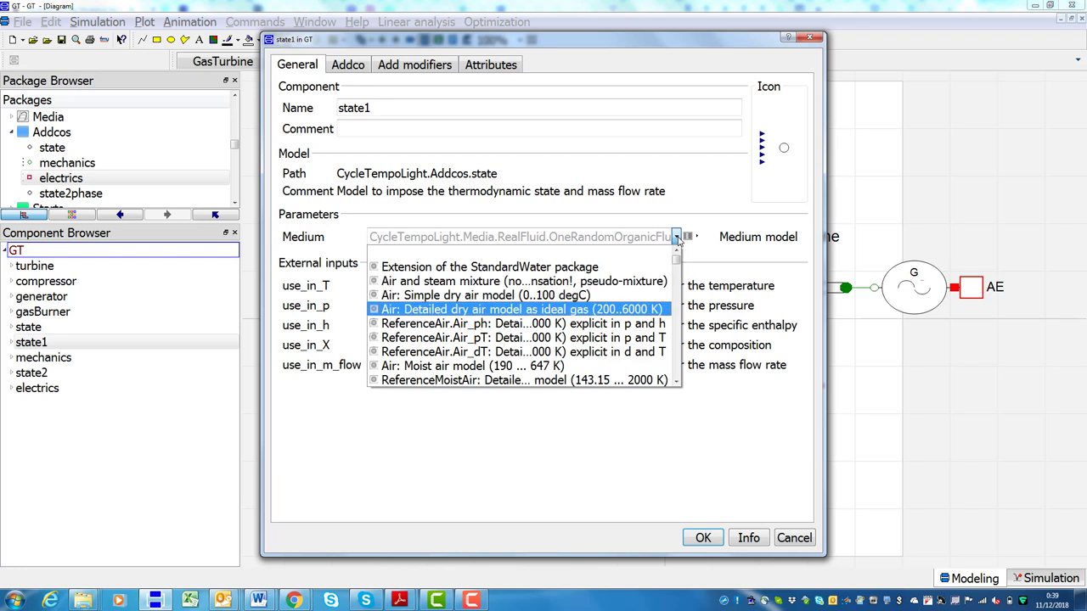
left_click(520, 309)
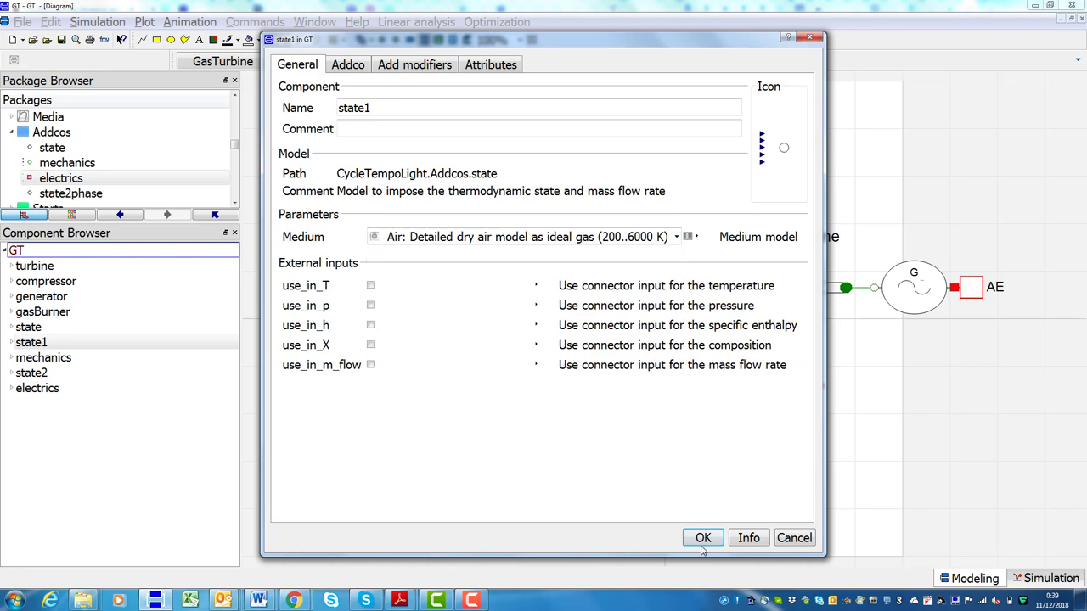
left_click(703, 537)
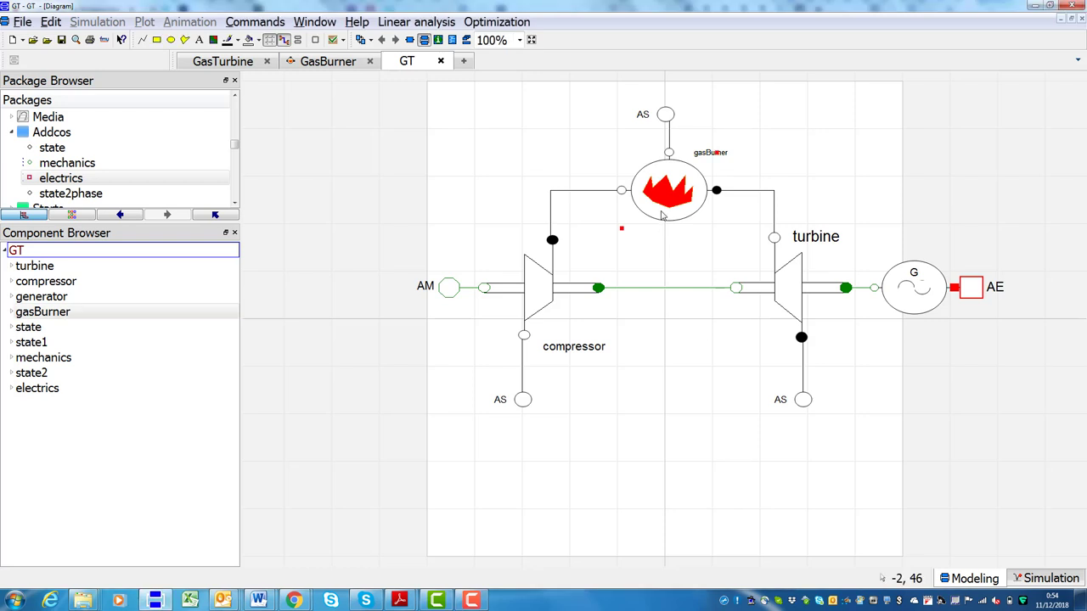
Open the gasBurner's GasBurner class in a new tab via its context menu
right_click(669, 190)
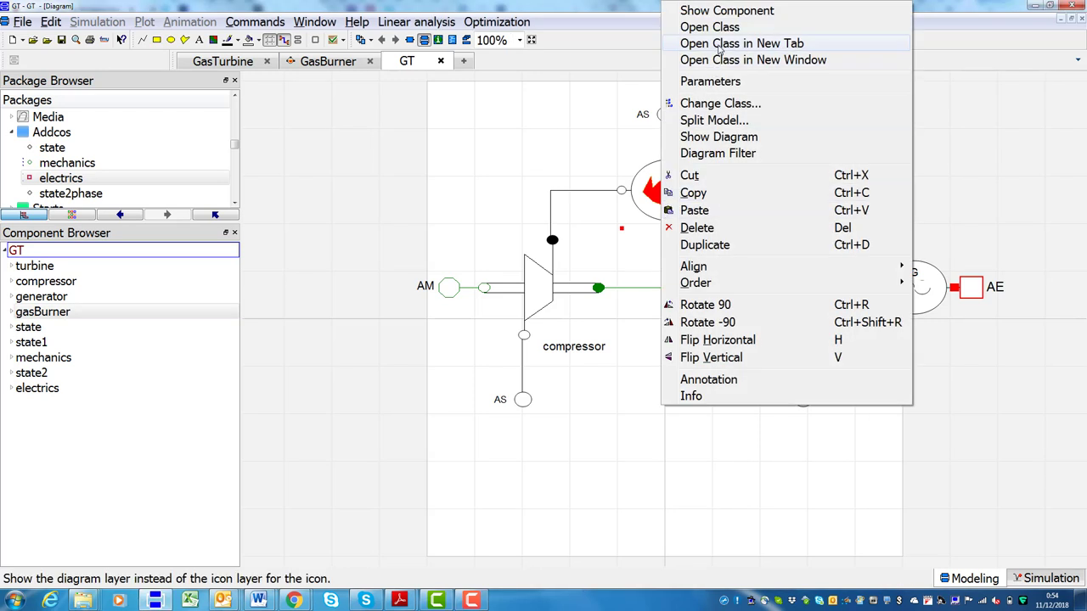
left_click(741, 45)
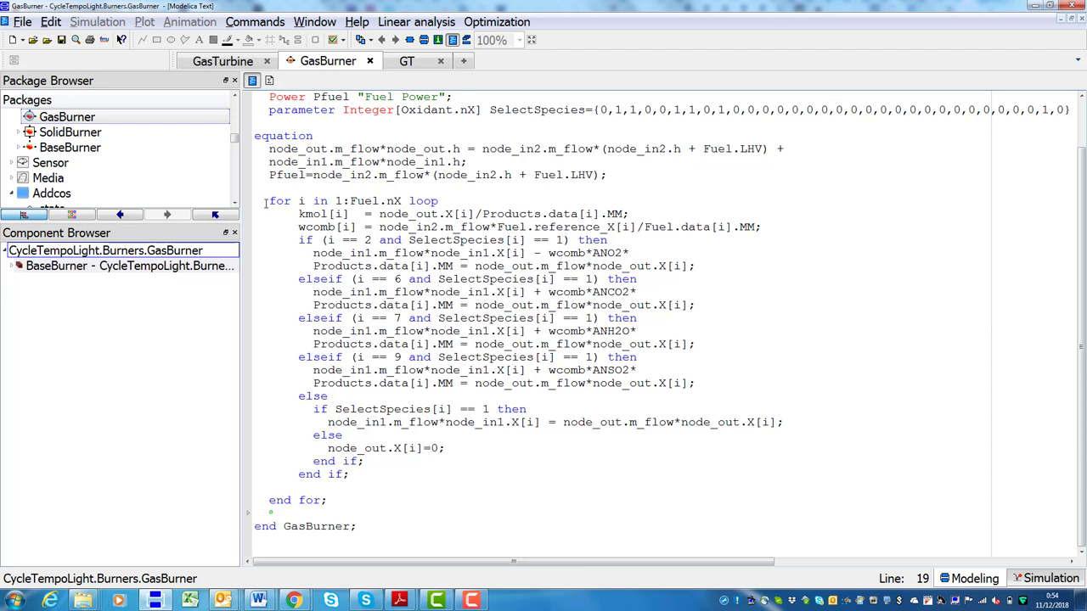
Select the for loop in the burner equations, then show the GasTurbine example diagram
left_click_drag(270, 201, 289, 469)
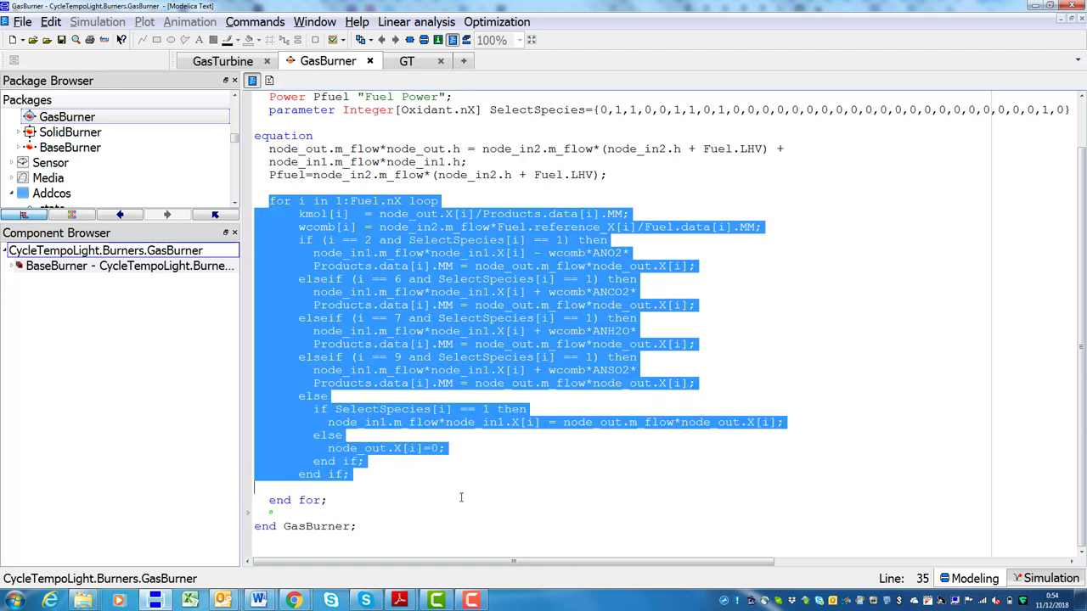
left_click(461, 496)
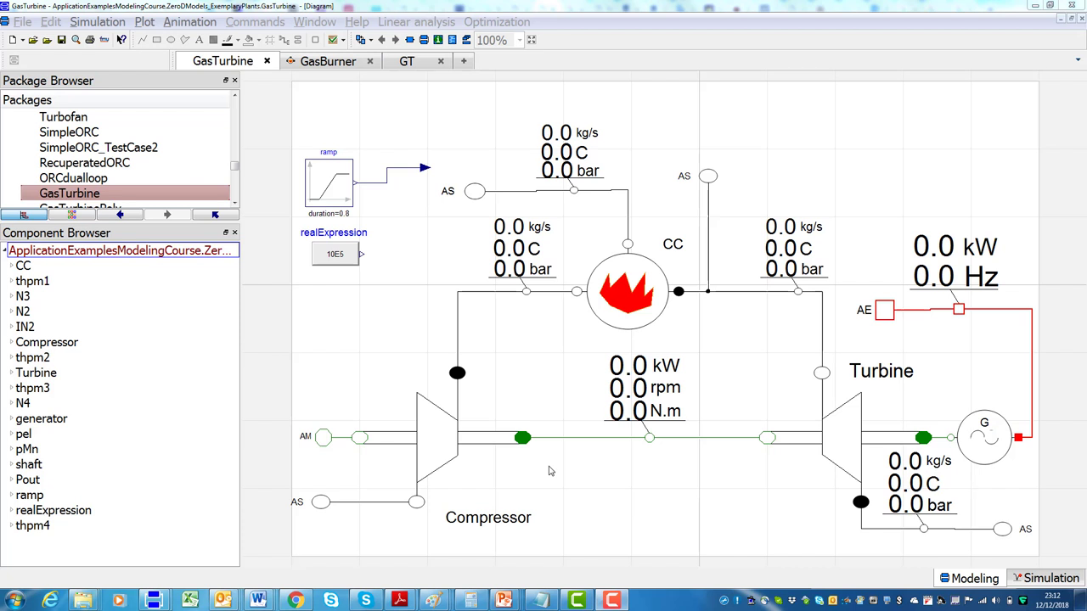
mouse_move(686, 187)
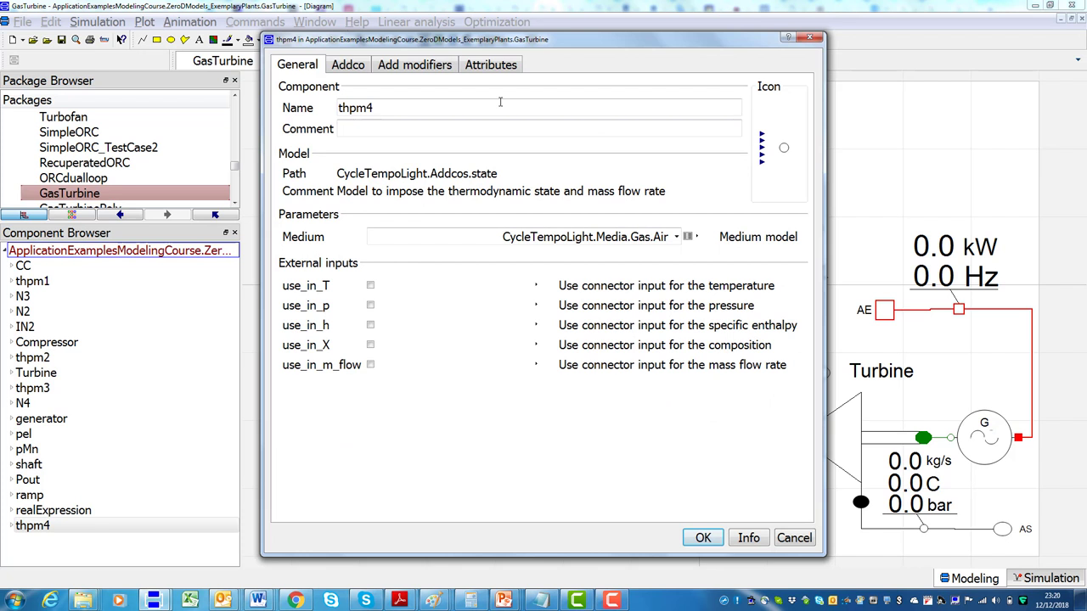
Check thpm4's boundary values on its Addco tab, then bring up thpm1's parameters
left_click(346, 64)
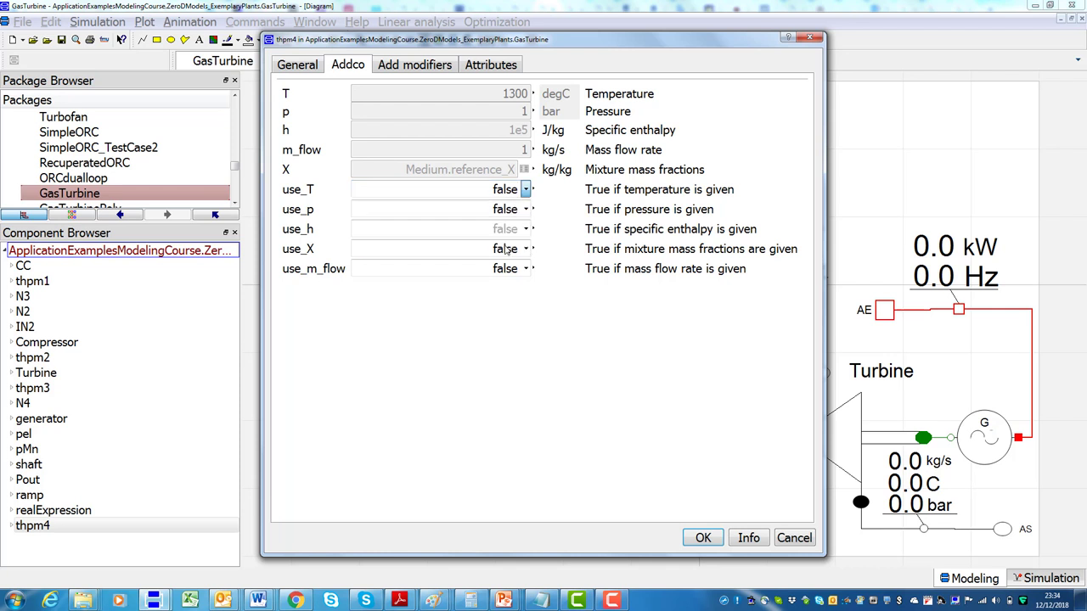
left_click(506, 188)
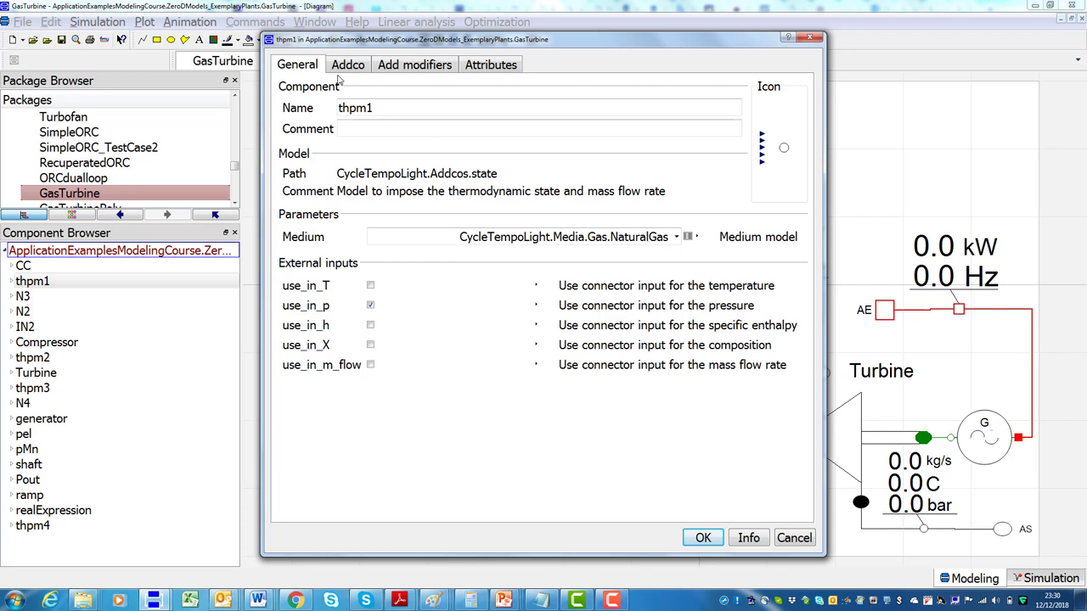
Set thpm1's use_m_flow to true and thpm4's use_T to false, confirming both dialogs
left_click(347, 65)
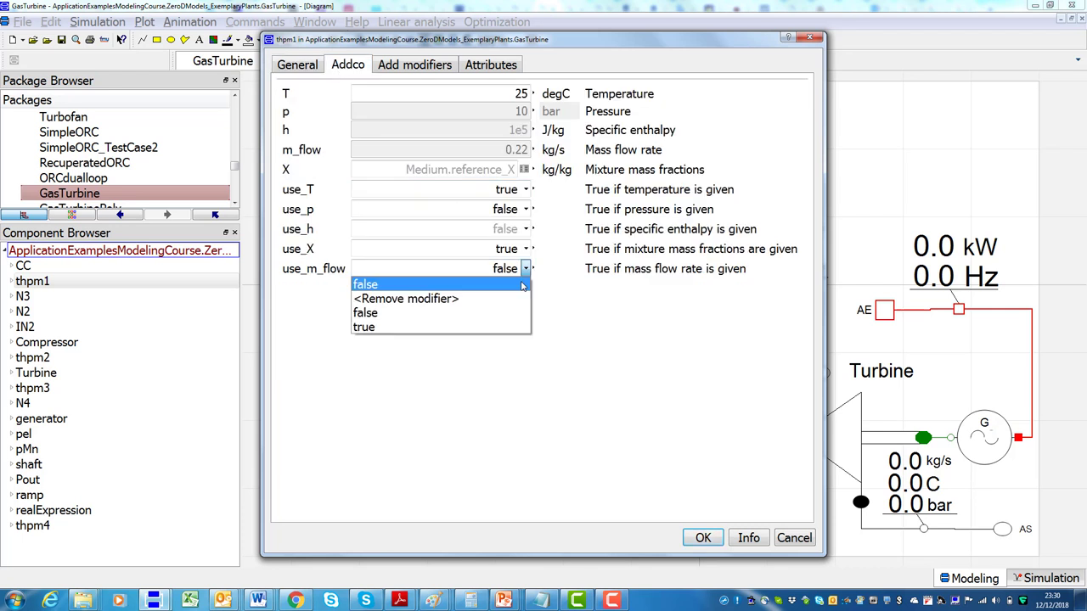
left_click(363, 326)
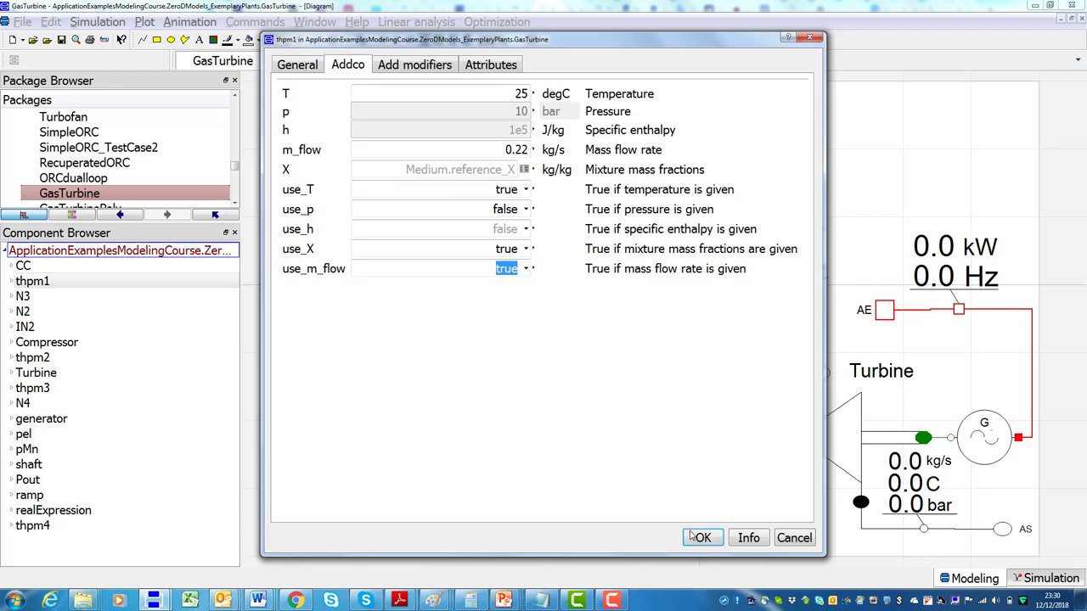
left_click(701, 537)
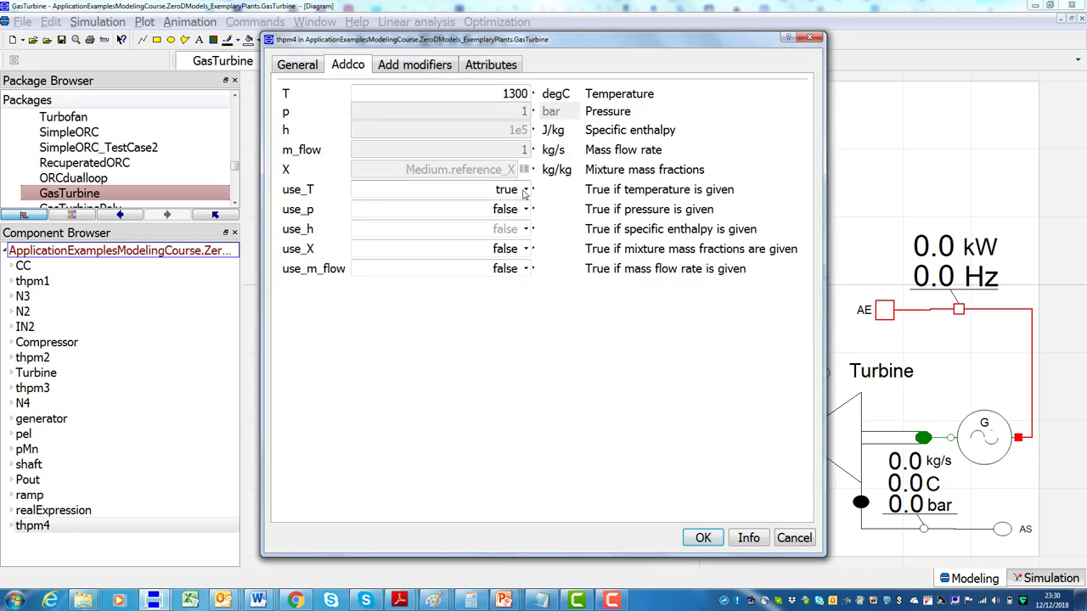
left_click(506, 190)
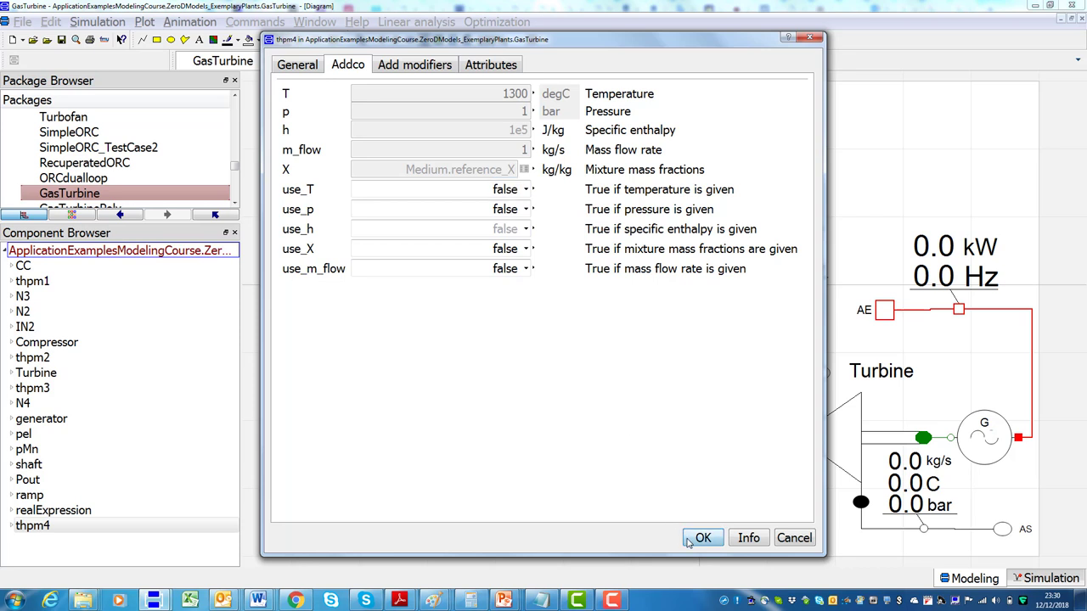
left_click(703, 537)
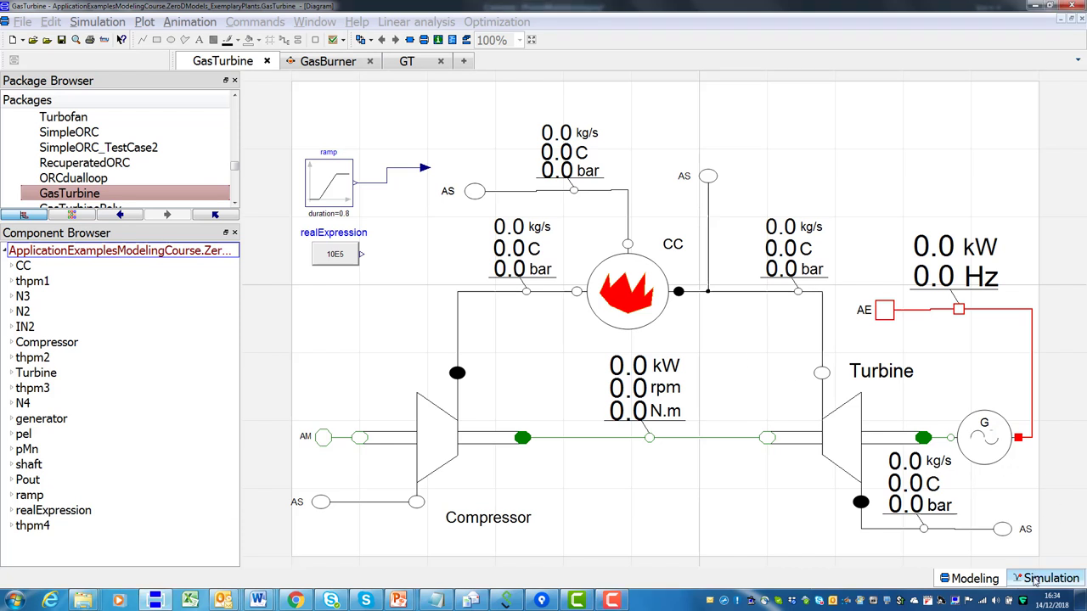
Translate the GasTurbine model from the Simulation workspace, reporting 2 warnings and no errors
left_click(1051, 577)
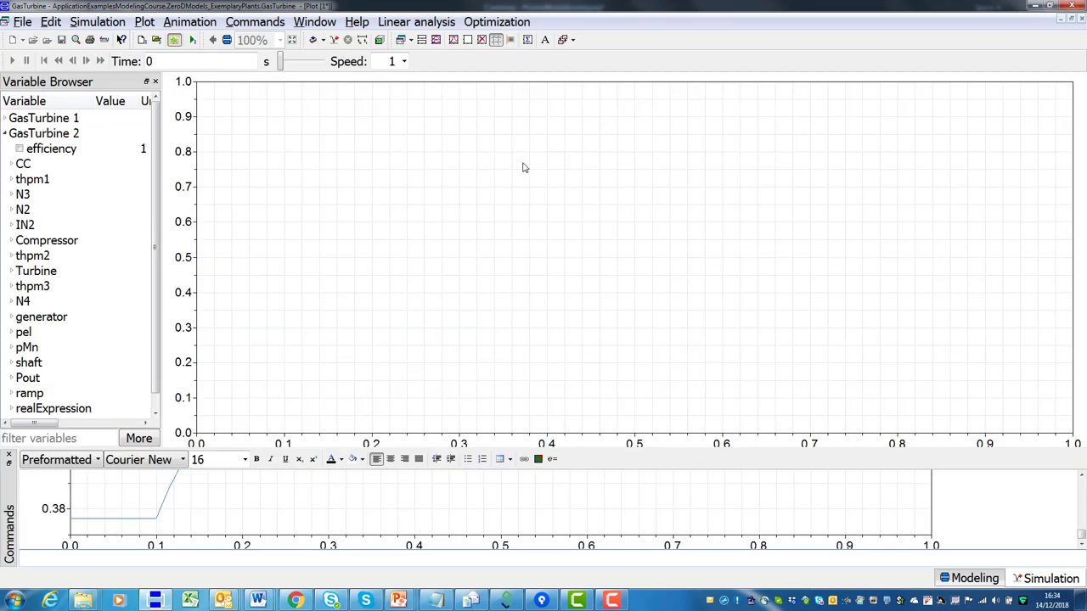
mouse_move(314, 40)
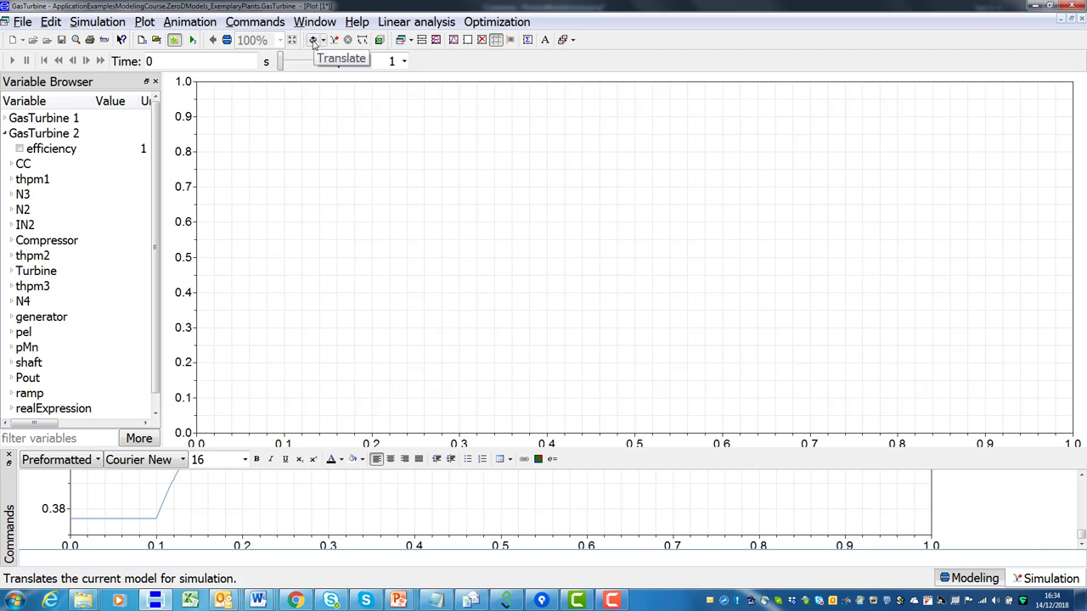
left_click(314, 41)
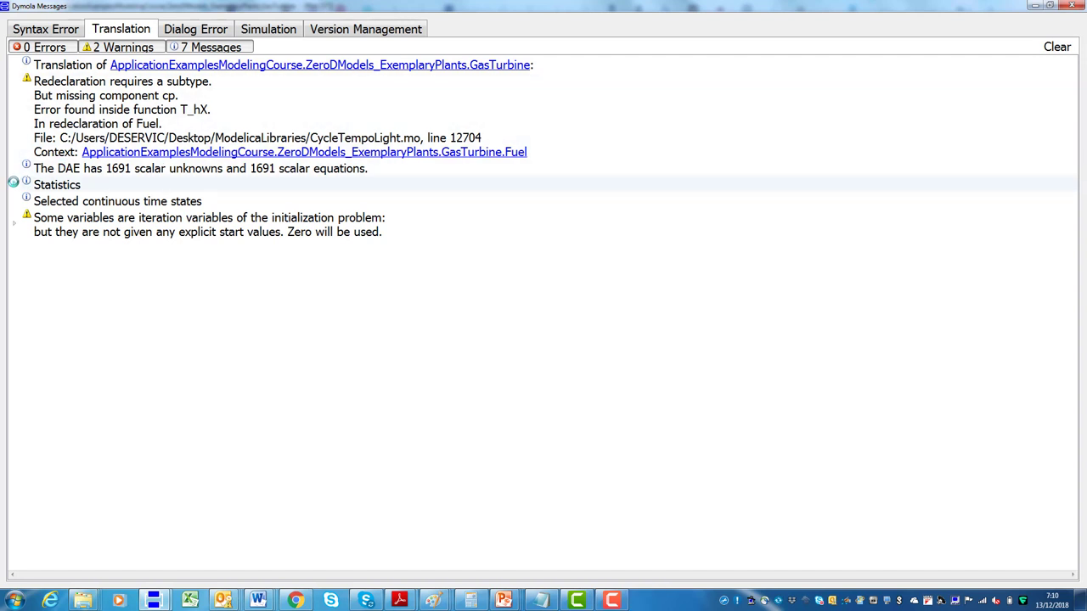
Review the Original Model statistics (167 components, 1691 unknowns) and close the messages window
left_click(27, 184)
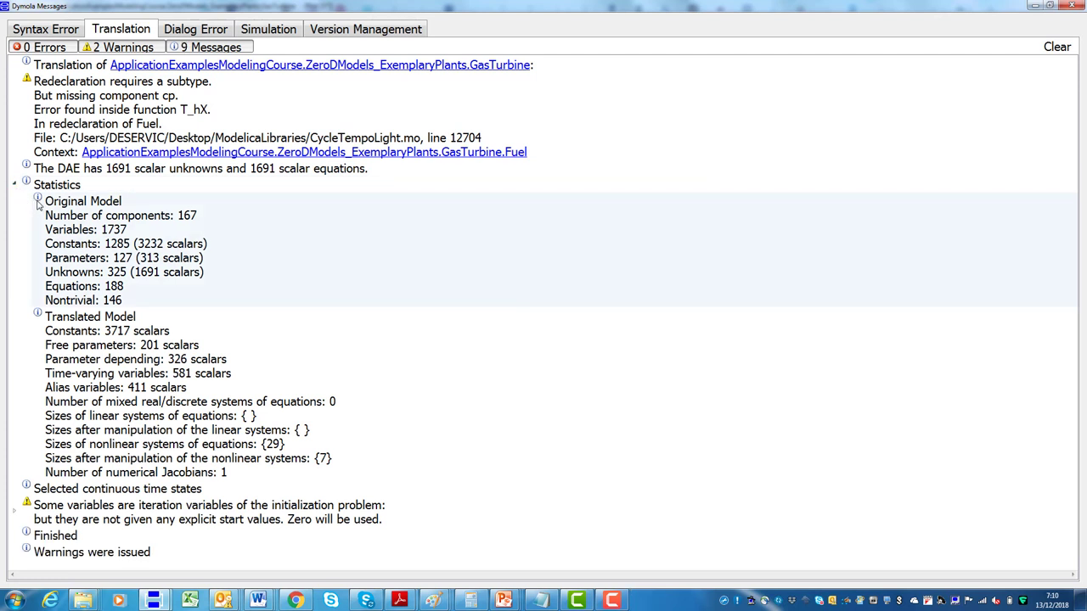
left_click_drag(44, 214, 122, 299)
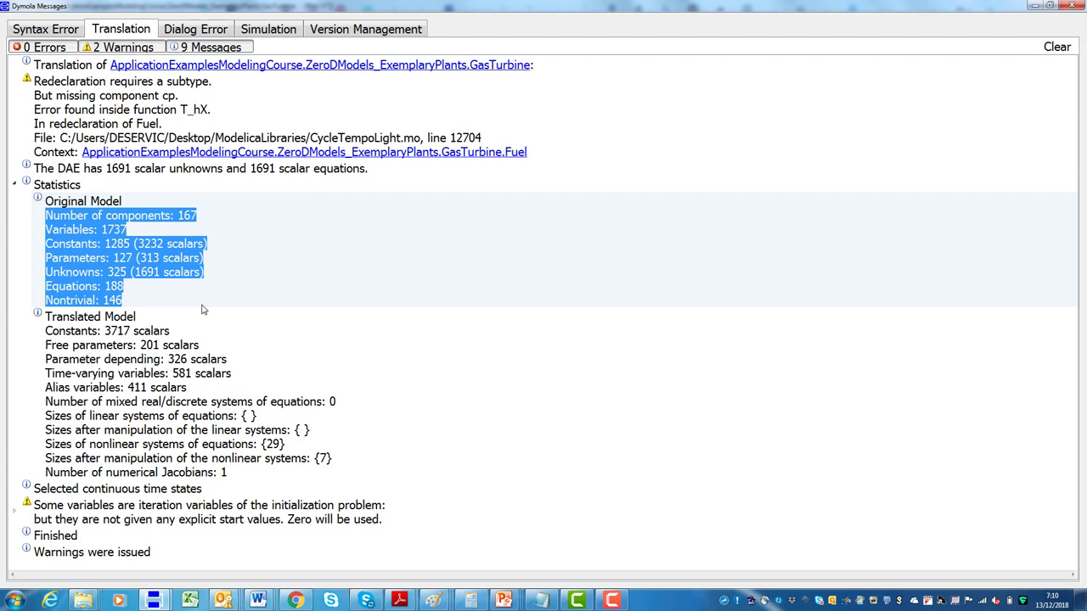
left_click(204, 309)
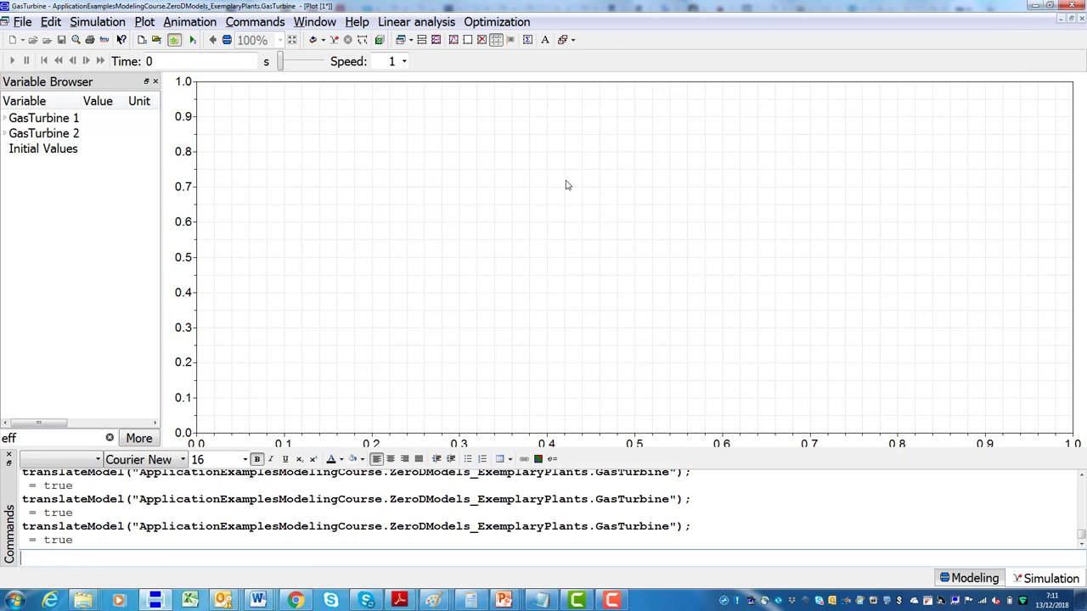
mouse_move(355, 102)
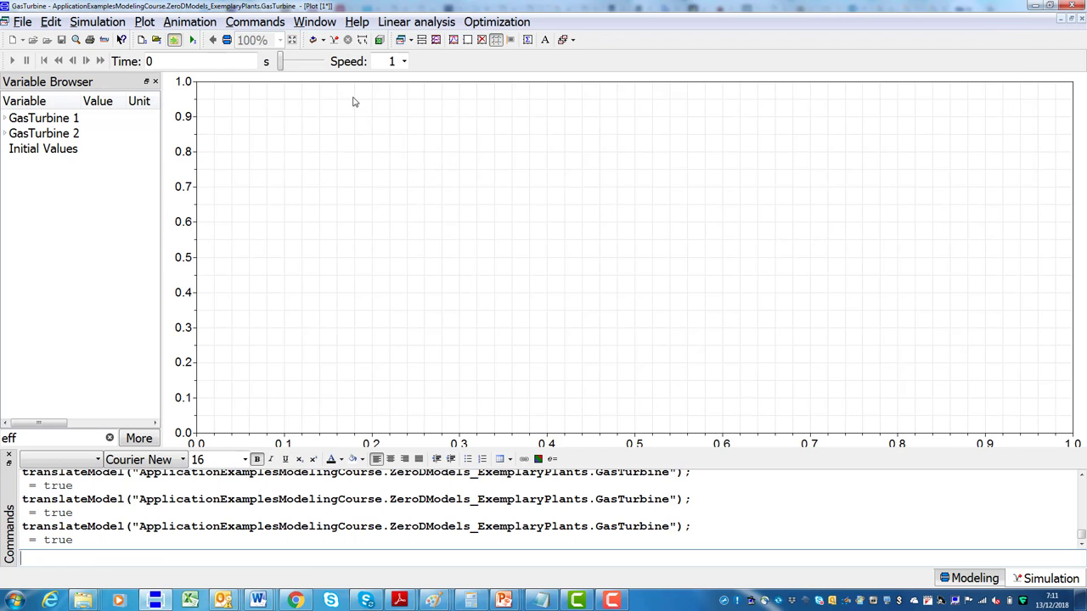
Run the simulation, plot efficiency rising to about 0.49, and show 362.81 kW at 50 Hz on the diagram
left_click(336, 41)
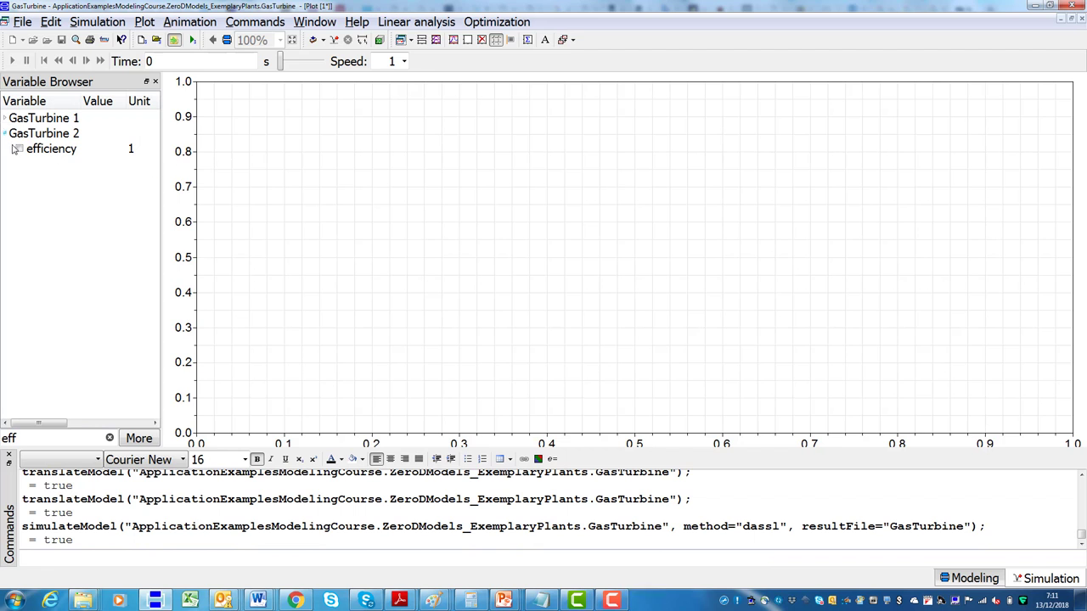
left_click(19, 149)
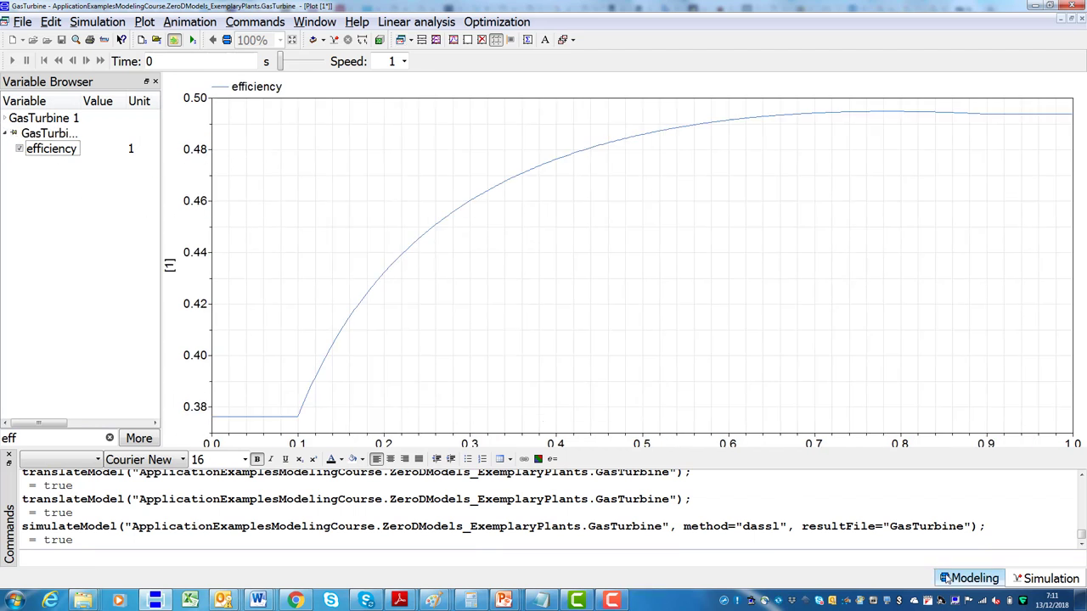
left_click(974, 577)
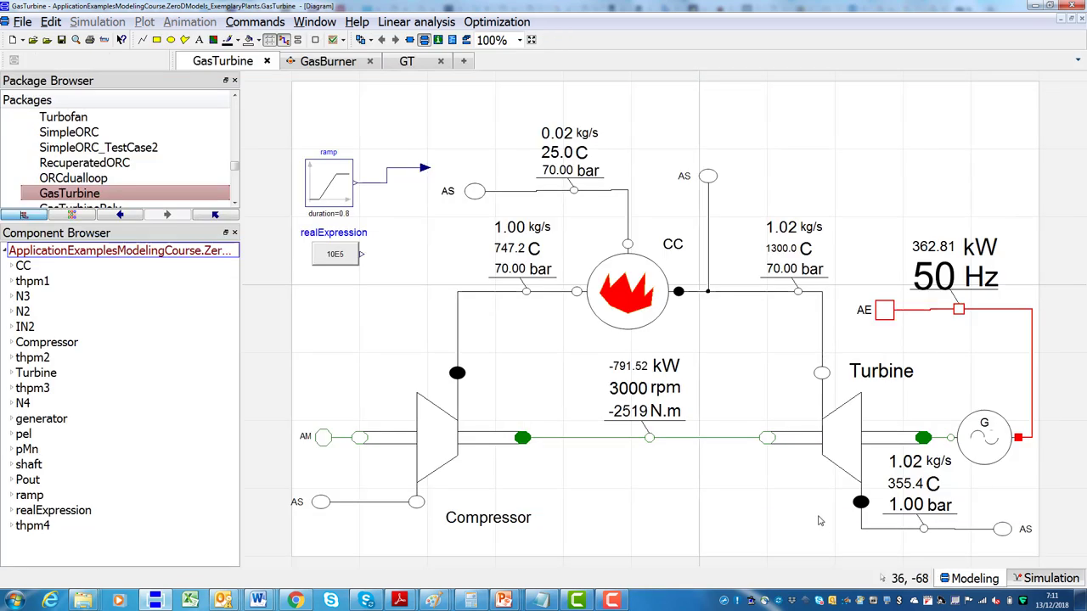